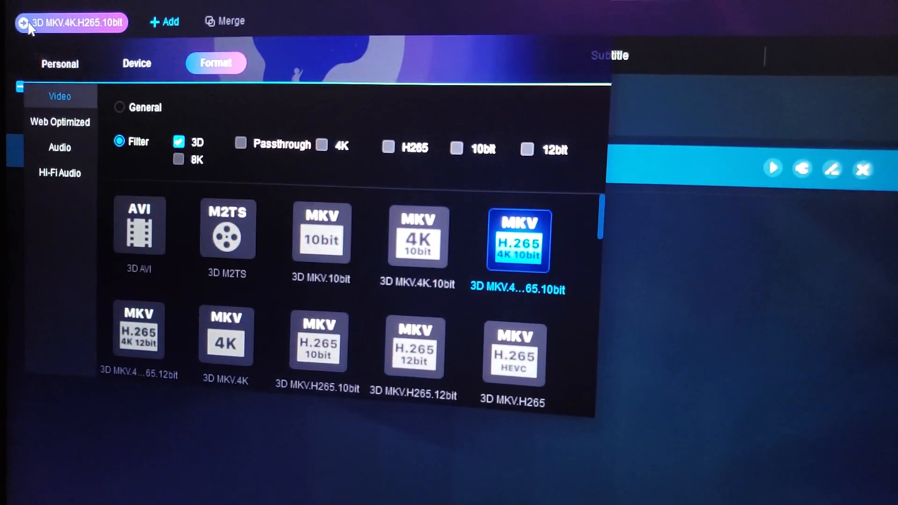
Reopen the output profile choices and filter the format list to 3D profiles
{"action": "left_click", "coordinate": [522, 240]}
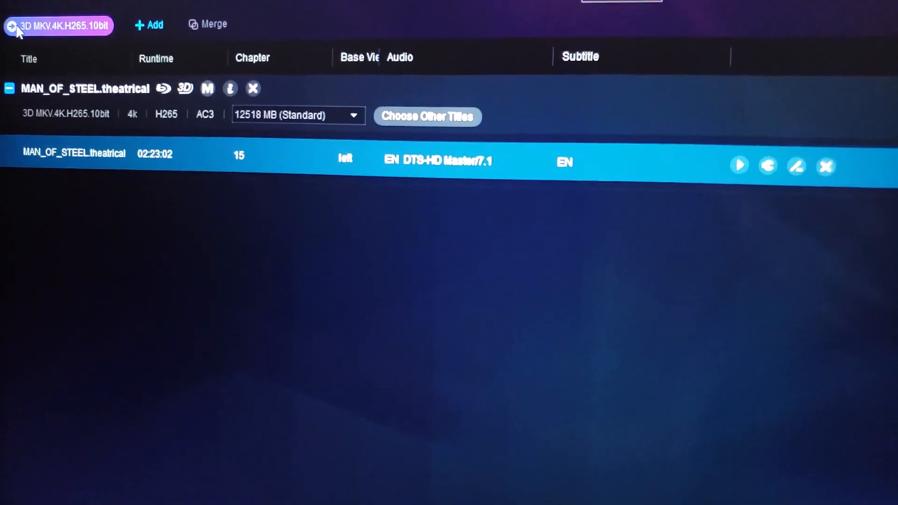
{"action": "left_click", "coordinate": [56, 26]}
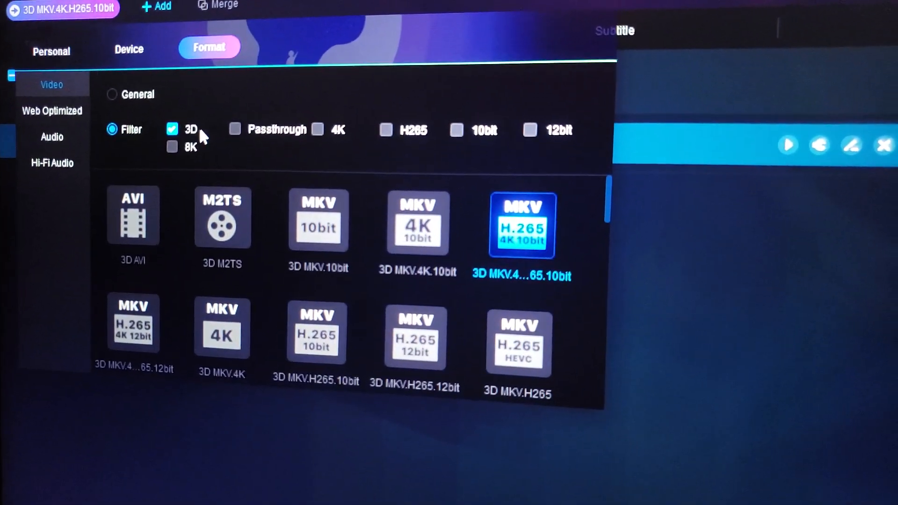
{"action": "left_click", "coordinate": [414, 223]}
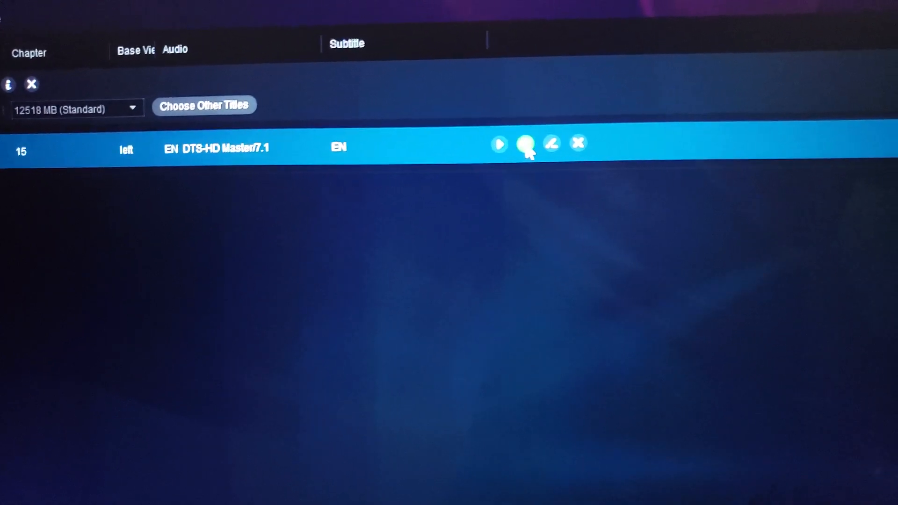
Review the title's advanced settings: H265 3840x1600 video, AC3 5.1 audio, remuxed subtitles
{"action": "left_click", "coordinate": [527, 144]}
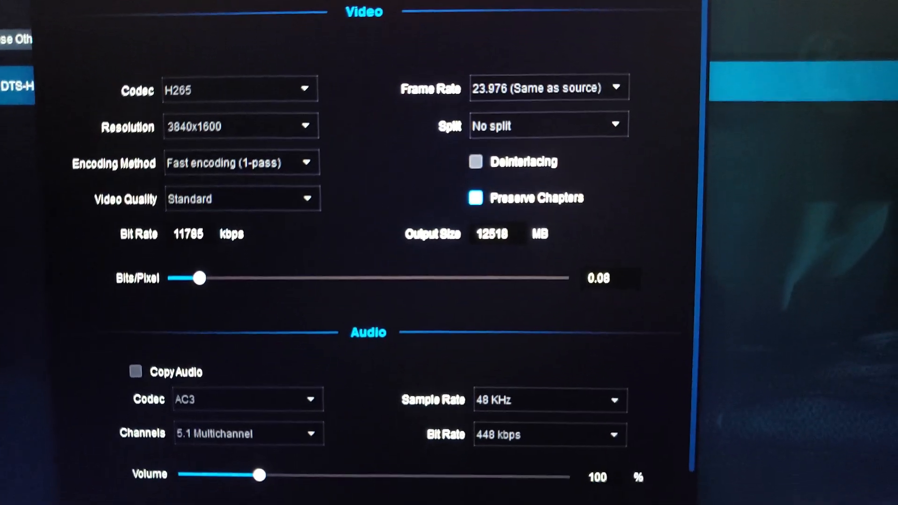
{"action": "scroll", "scroll_direction": "down", "scroll_amount": 3}
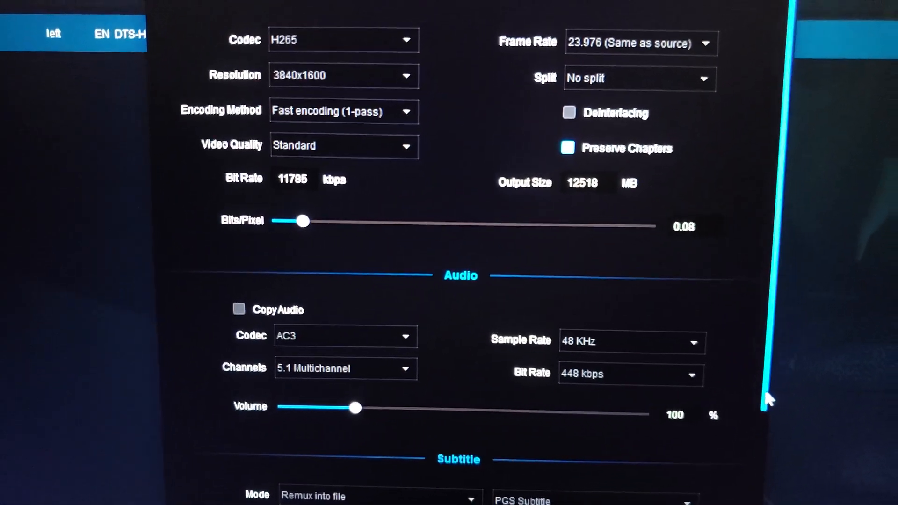
{"action": "scroll", "scroll_direction": "down", "scroll_amount": 3}
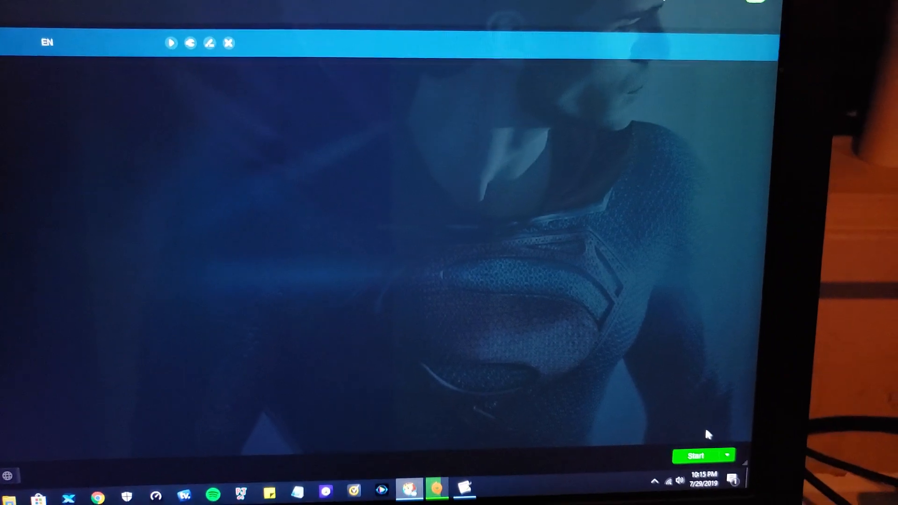
Start the Man of Steel rip with the Start button
{"action": "left_click", "coordinate": [698, 453]}
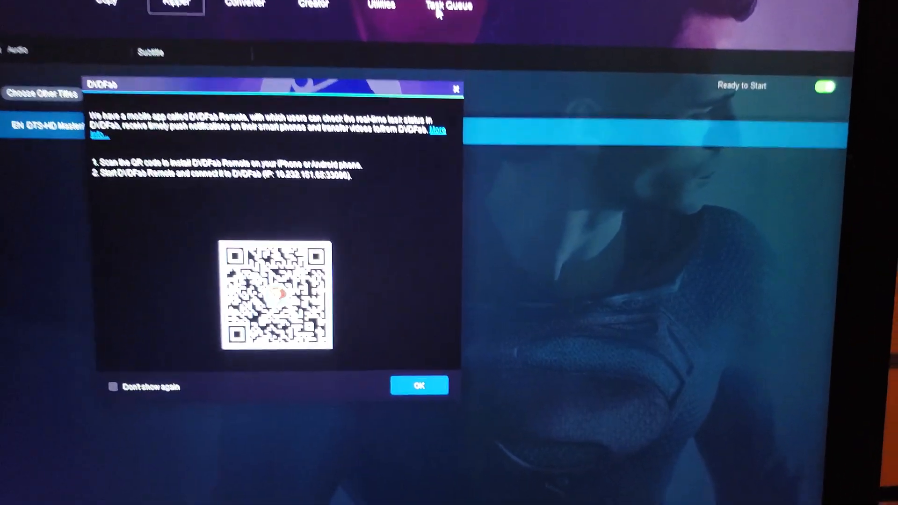
Dismiss the DVDFab Remote mobile app notice with OK
{"action": "left_click", "coordinate": [418, 385]}
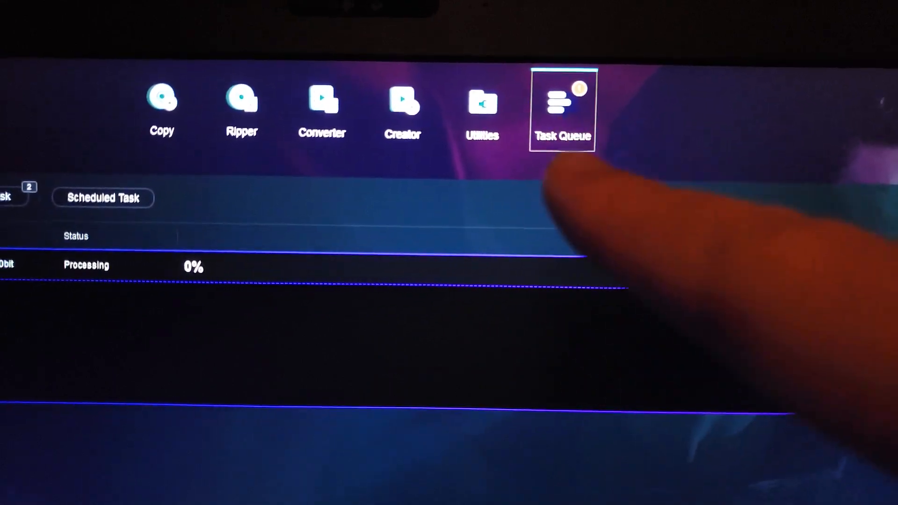
Open the Task Queue Manager's Current Task list showing the rip at 0%
{"action": "left_click", "coordinate": [561, 103]}
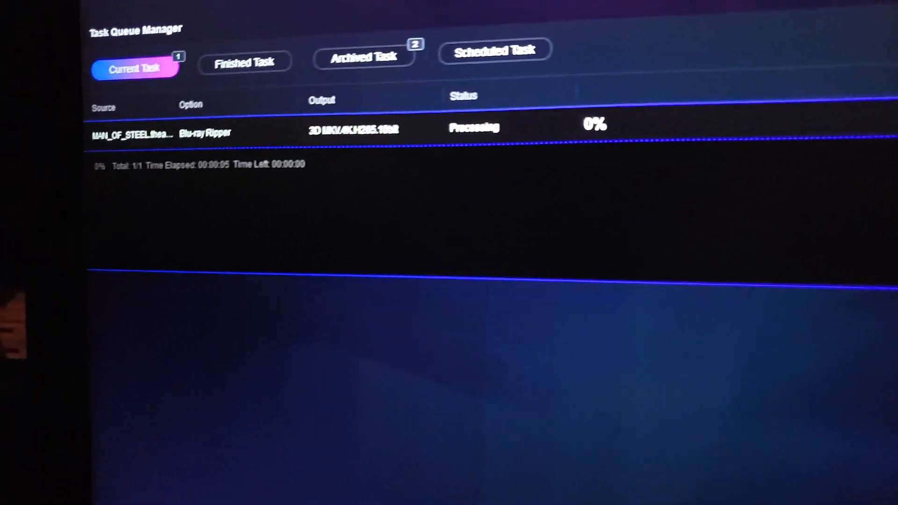